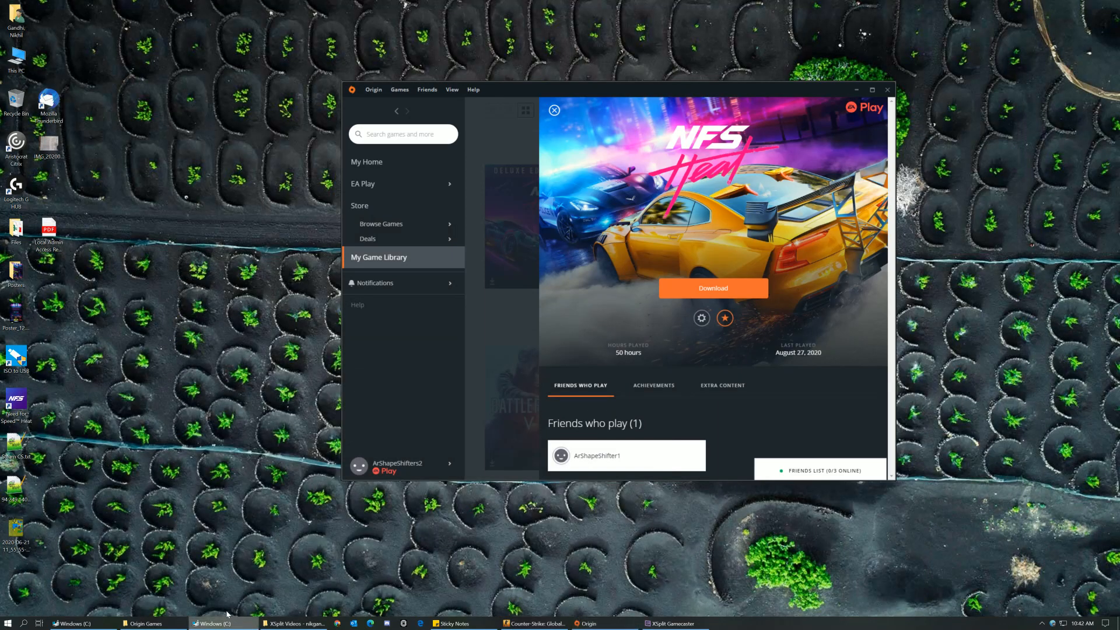
Close the open Windows (C:) Explorer windows from the taskbar and briefly revisit the C: drive folders.
{"action": "right_click", "coordinate": [195, 623]}
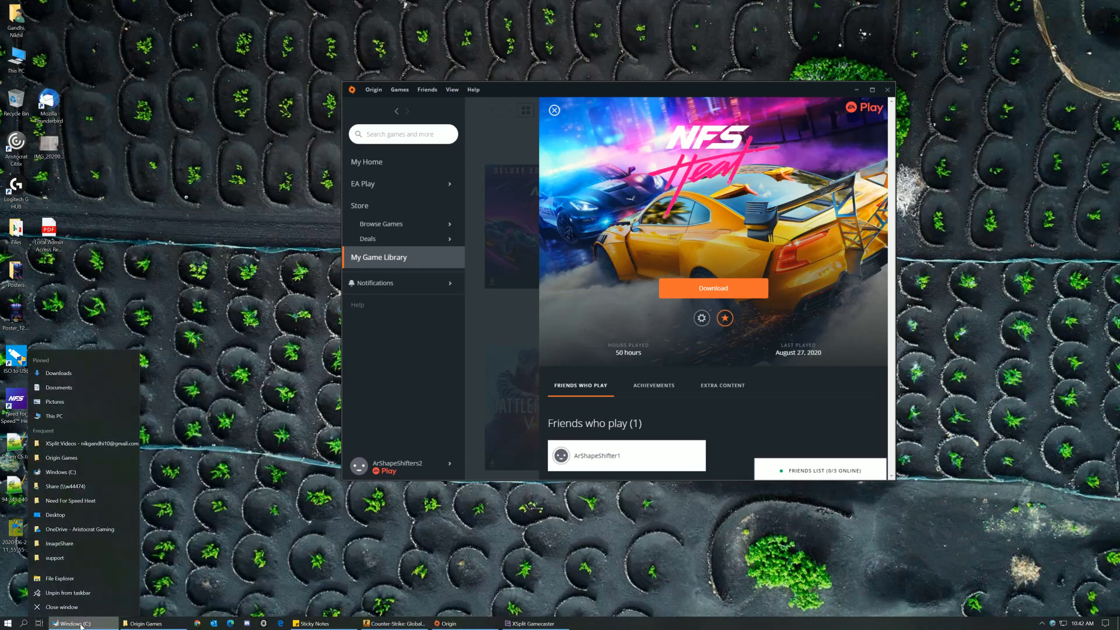
{"action": "left_click", "coordinate": [463, 356]}
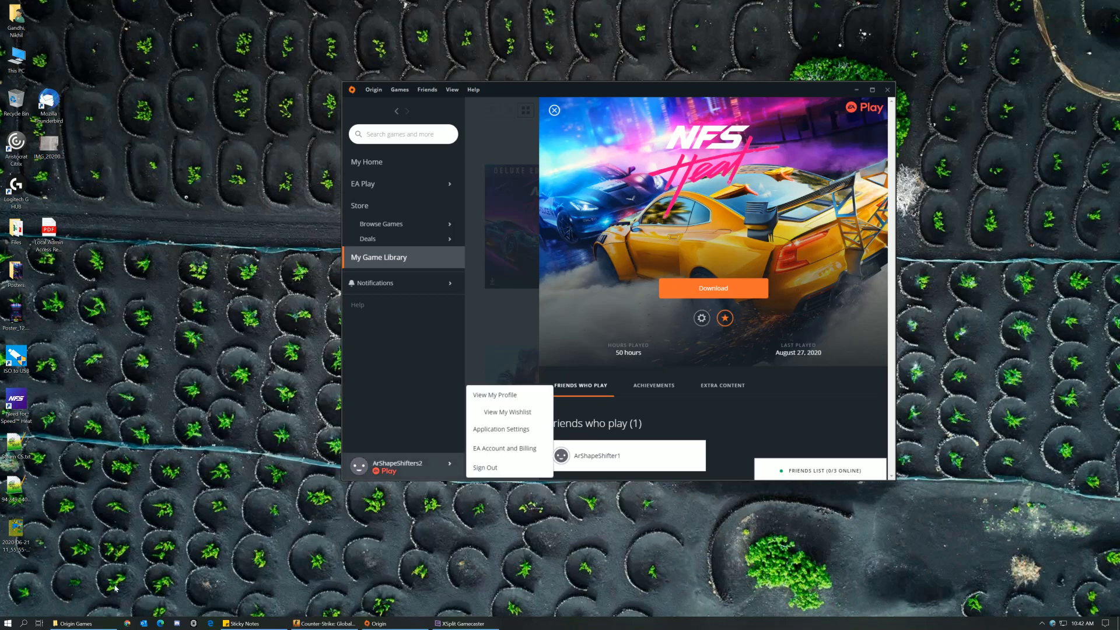
{"action": "left_click", "coordinate": [63, 623]}
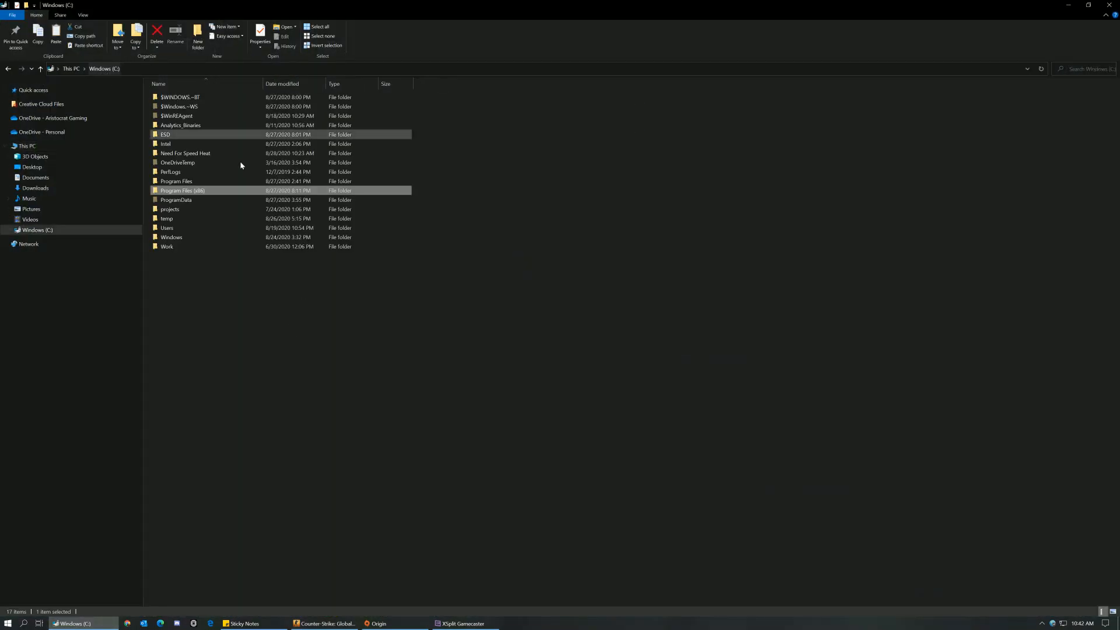
{"action": "double_click", "coordinate": [184, 153]}
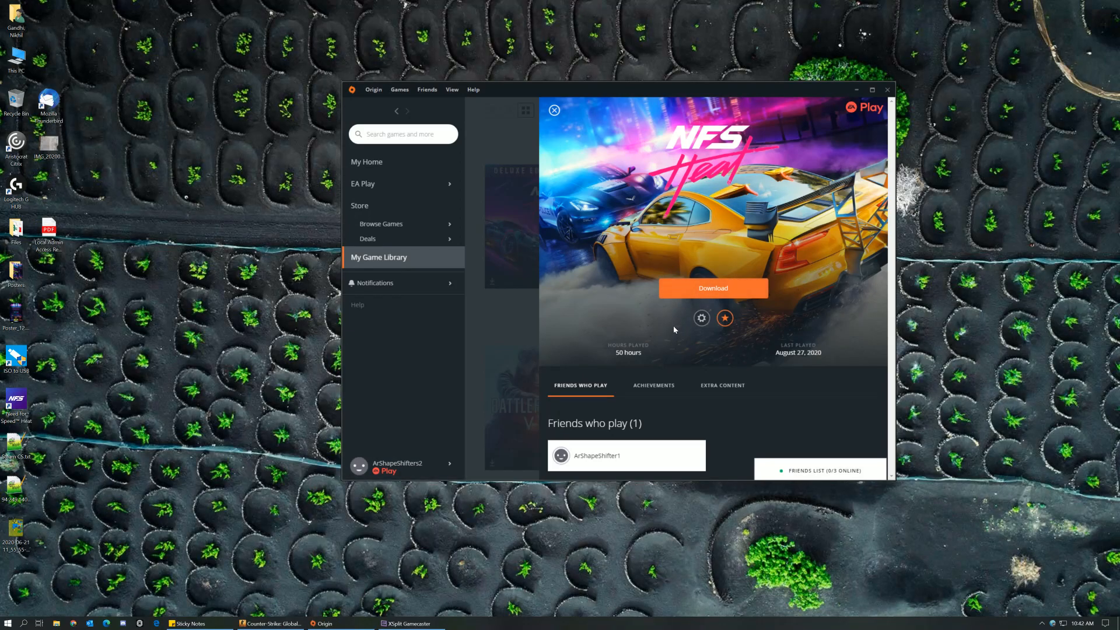
Start the Need for Speed Heat install with English US and the default install location.
{"action": "left_click", "coordinate": [712, 288]}
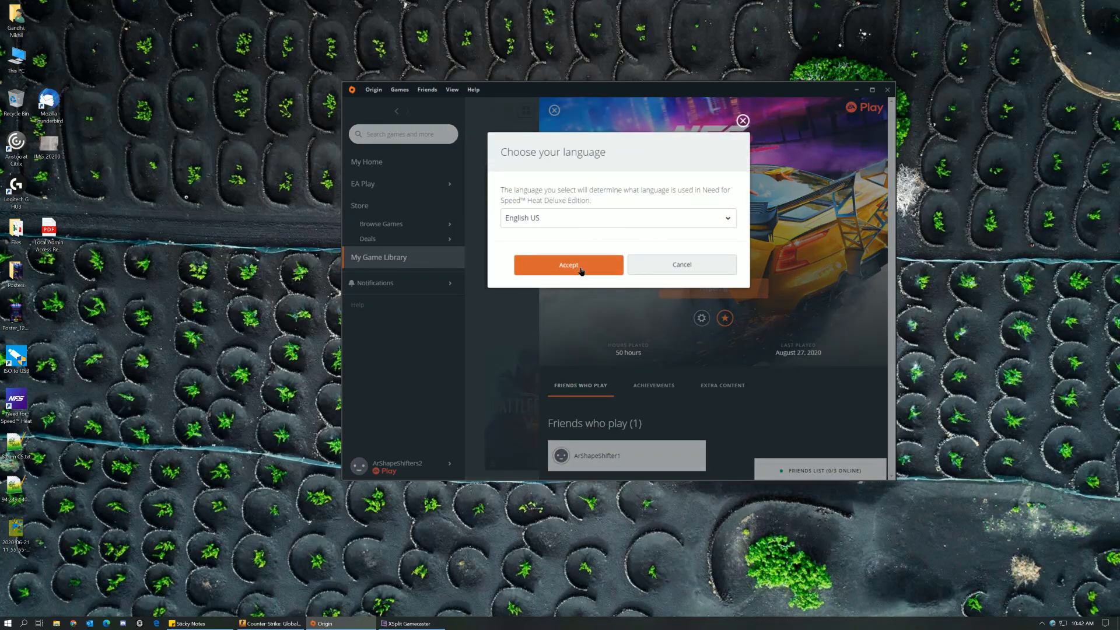
{"action": "left_click", "coordinate": [568, 264]}
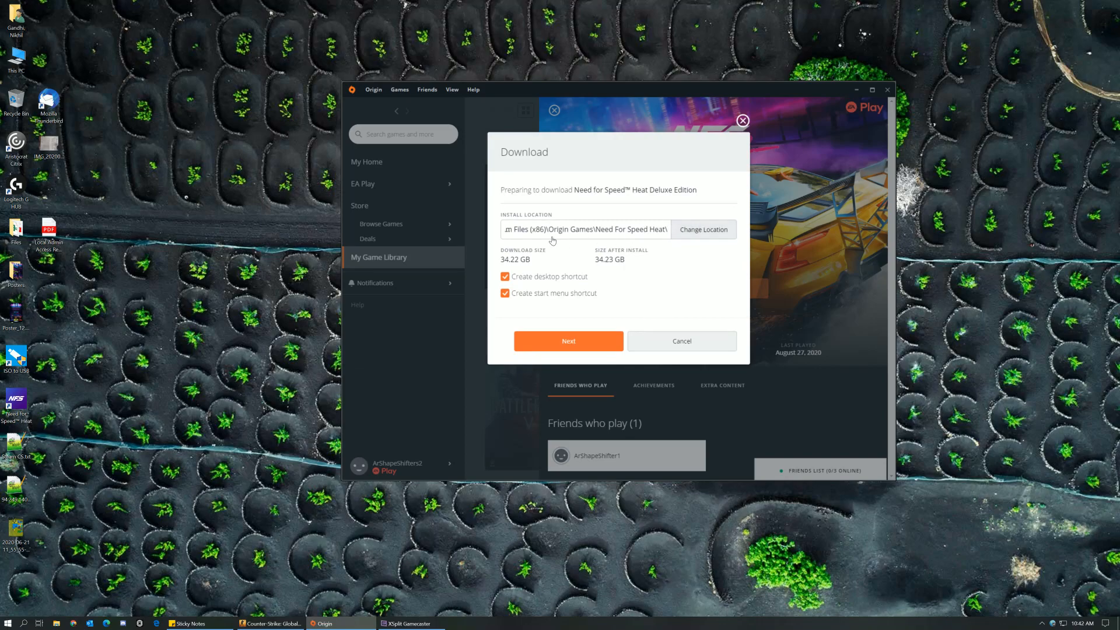
{"action": "left_click", "coordinate": [703, 230]}
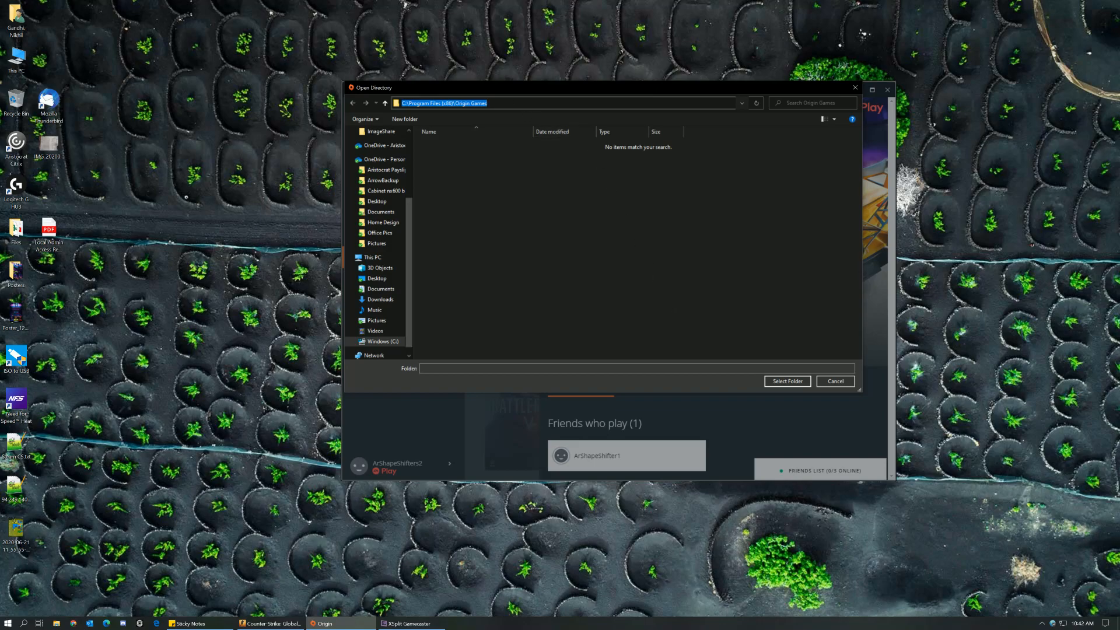
{"action": "mouse_move", "coordinate": [835, 382]}
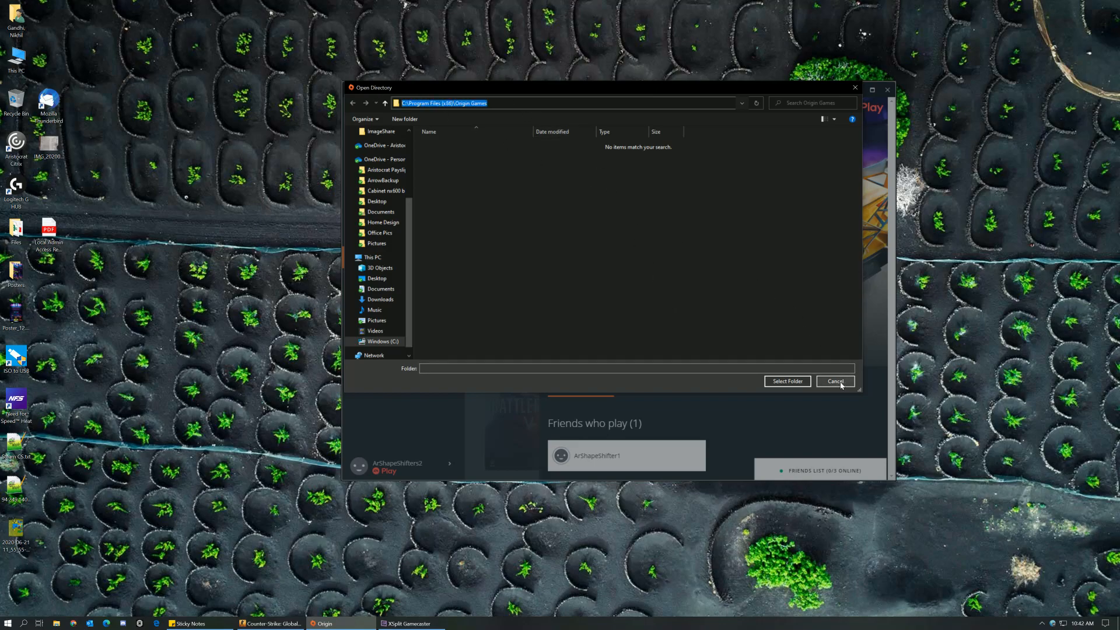
{"action": "left_click", "coordinate": [834, 380]}
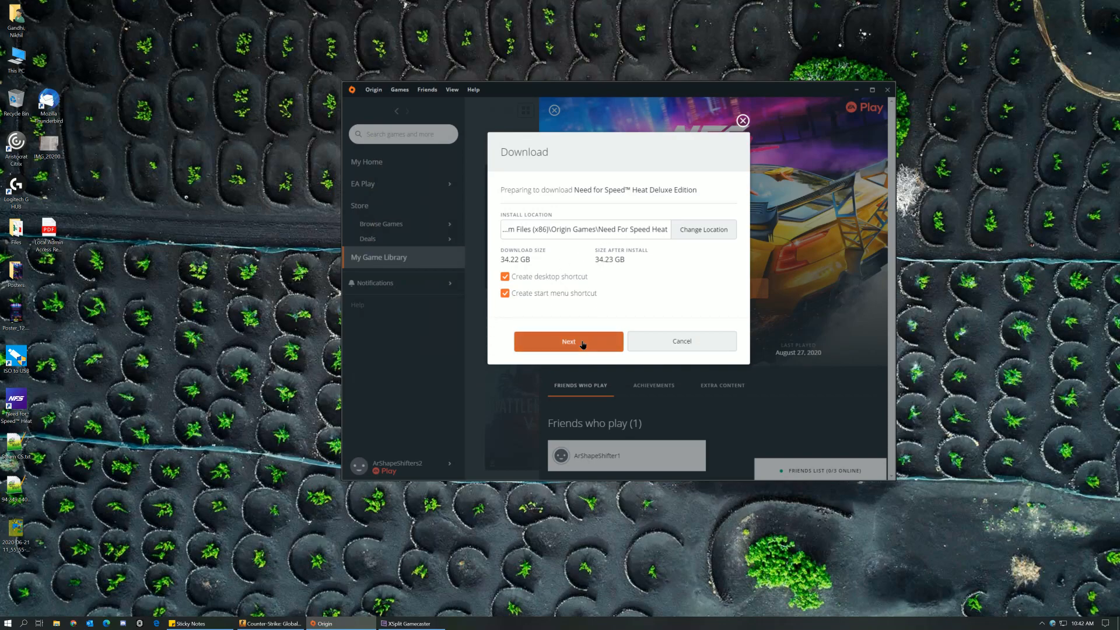
{"action": "left_click", "coordinate": [568, 341]}
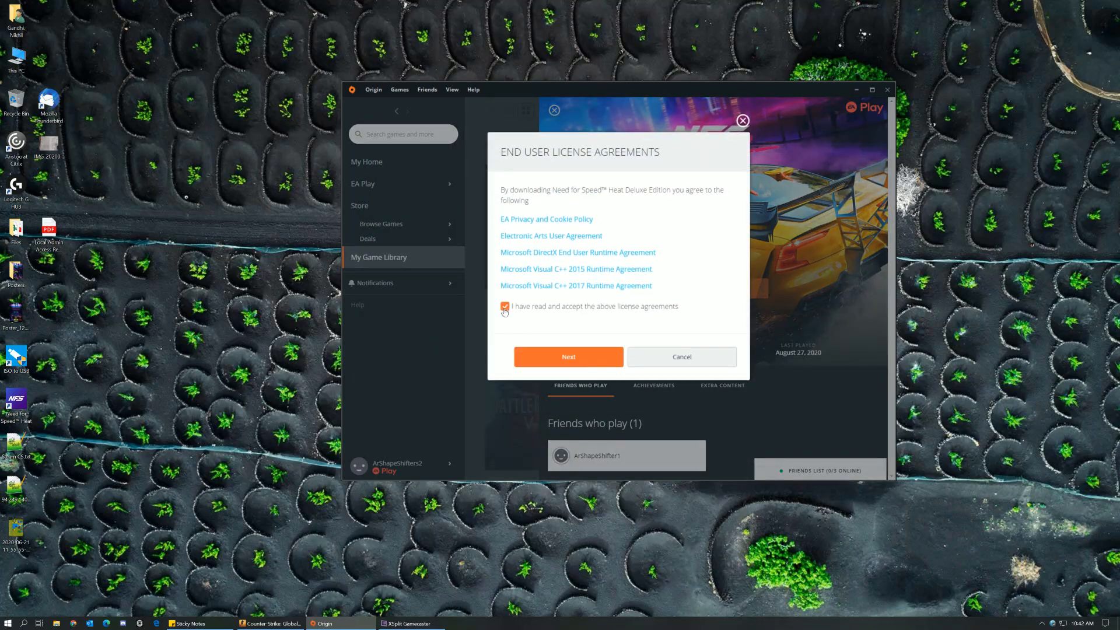
{"action": "mouse_move", "coordinate": [569, 361]}
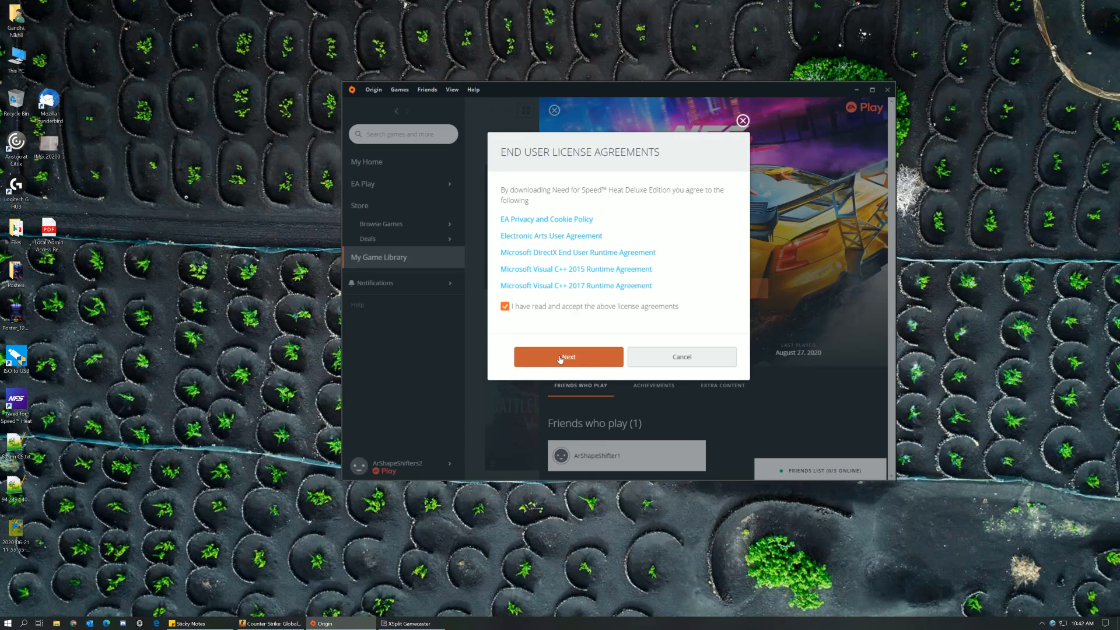
Accept the license agreements to begin the download, then pause it at 0%.
{"action": "left_click", "coordinate": [568, 357]}
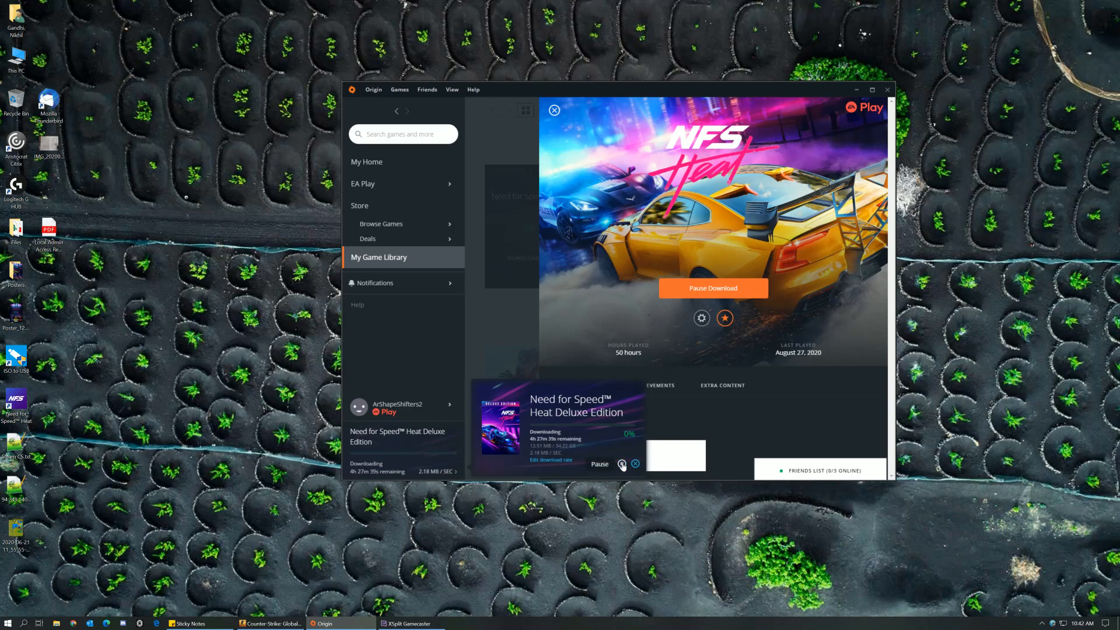
{"action": "left_click", "coordinate": [622, 463]}
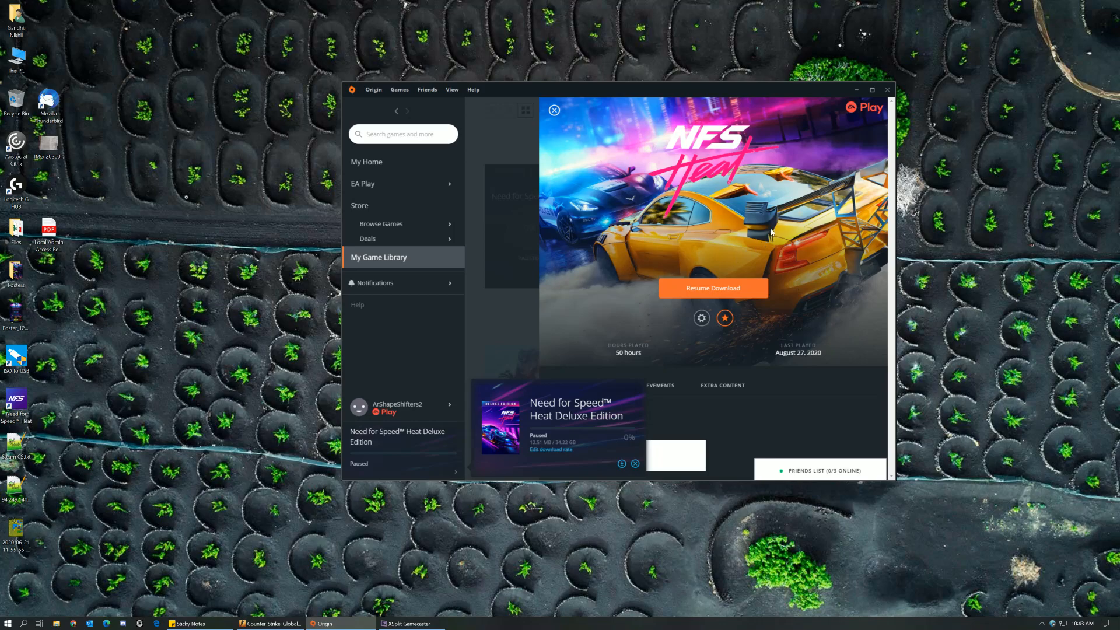
{"action": "mouse_move", "coordinate": [578, 405]}
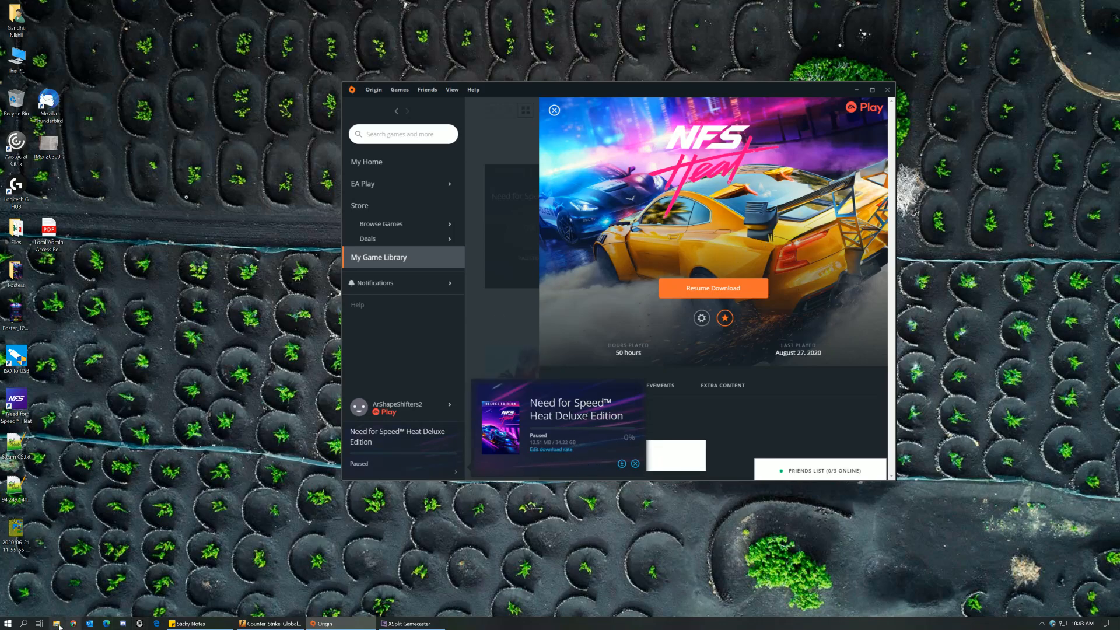
Browse to Windows (C:) and select the Need For Speed Heat backup folder.
{"action": "left_click", "coordinate": [56, 623]}
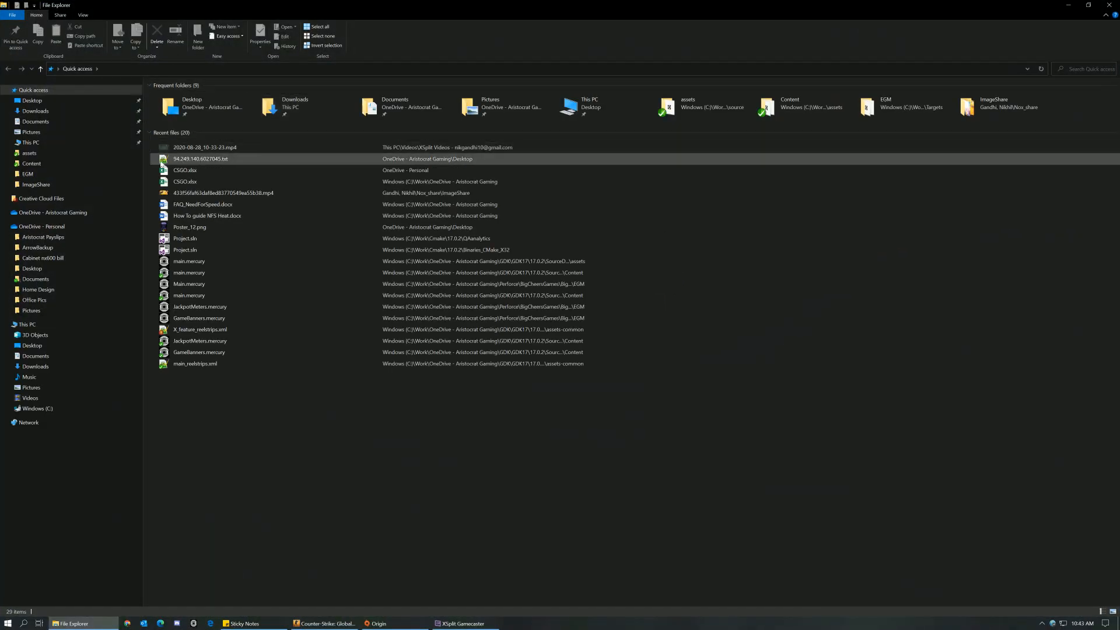
{"action": "left_click", "coordinate": [37, 408]}
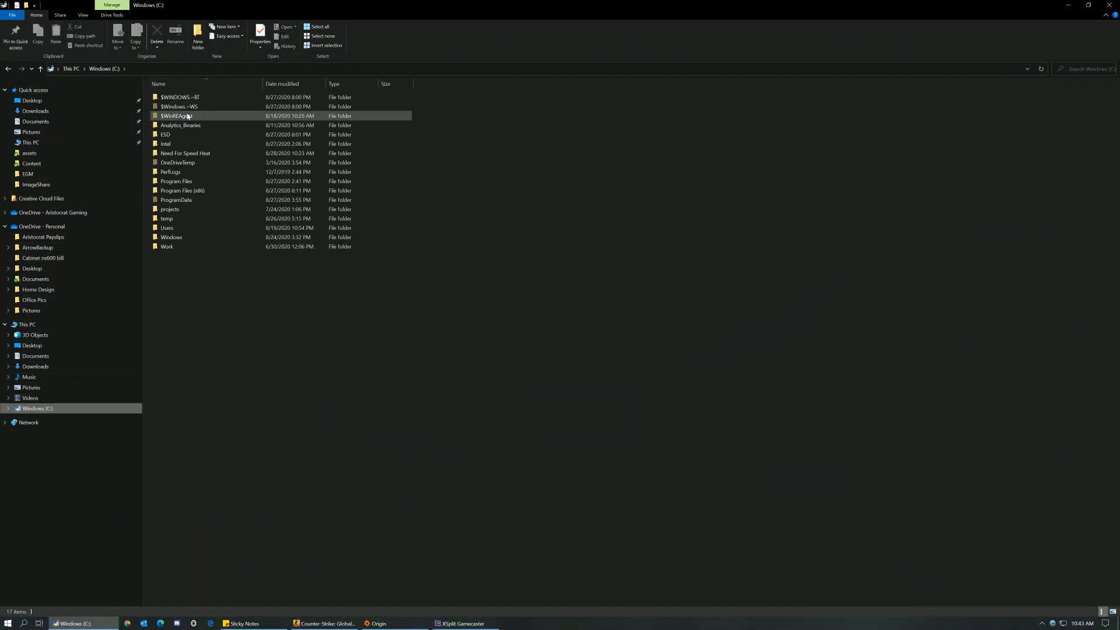
{"action": "left_click", "coordinate": [185, 153]}
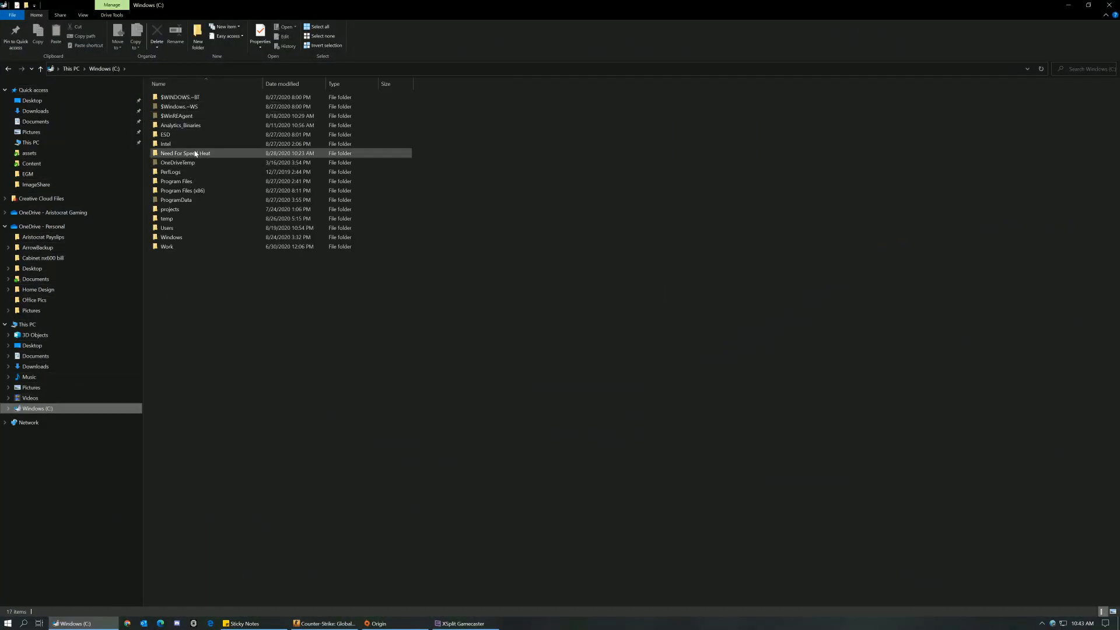
{"action": "left_click", "coordinate": [186, 153]}
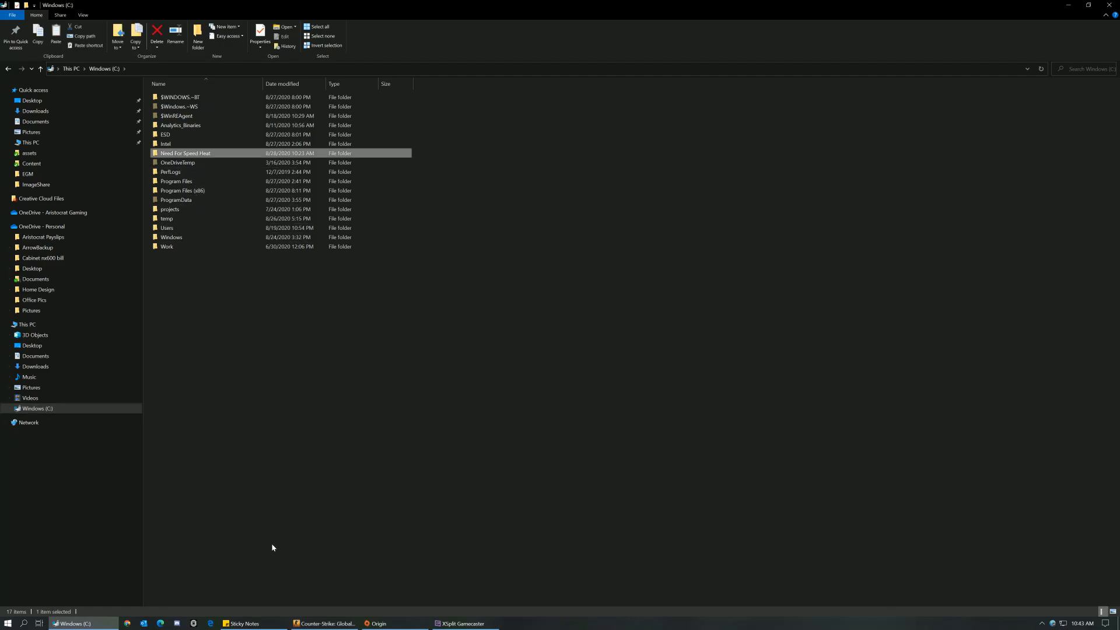
Navigate into Program Files (x86) > Origin Games as the destination folder.
{"action": "double_click", "coordinate": [182, 190]}
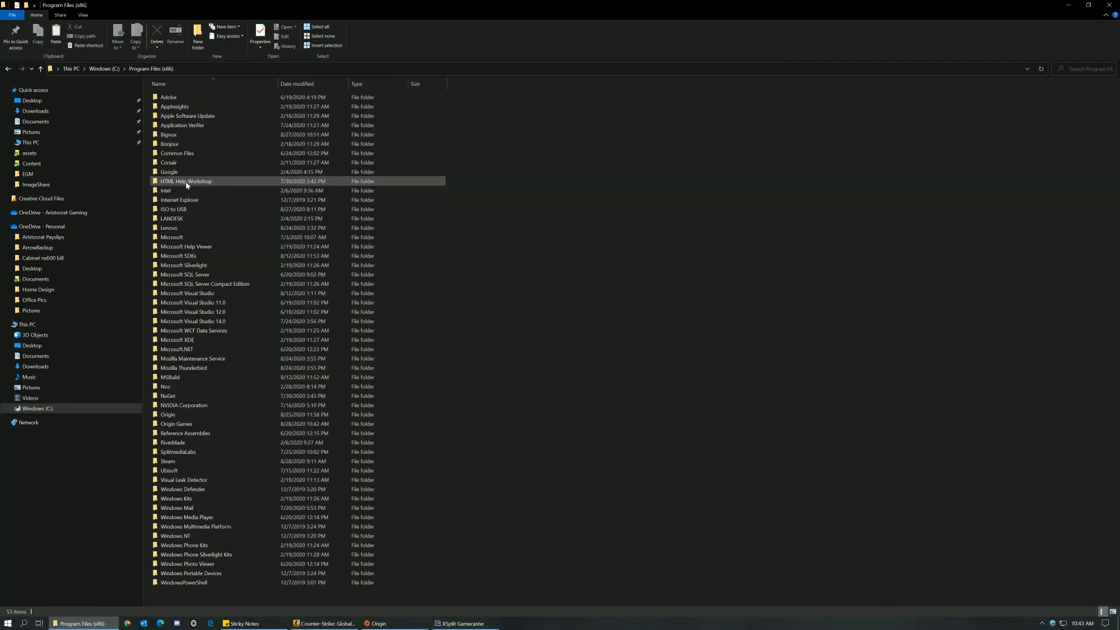
{"action": "left_click", "coordinate": [176, 424]}
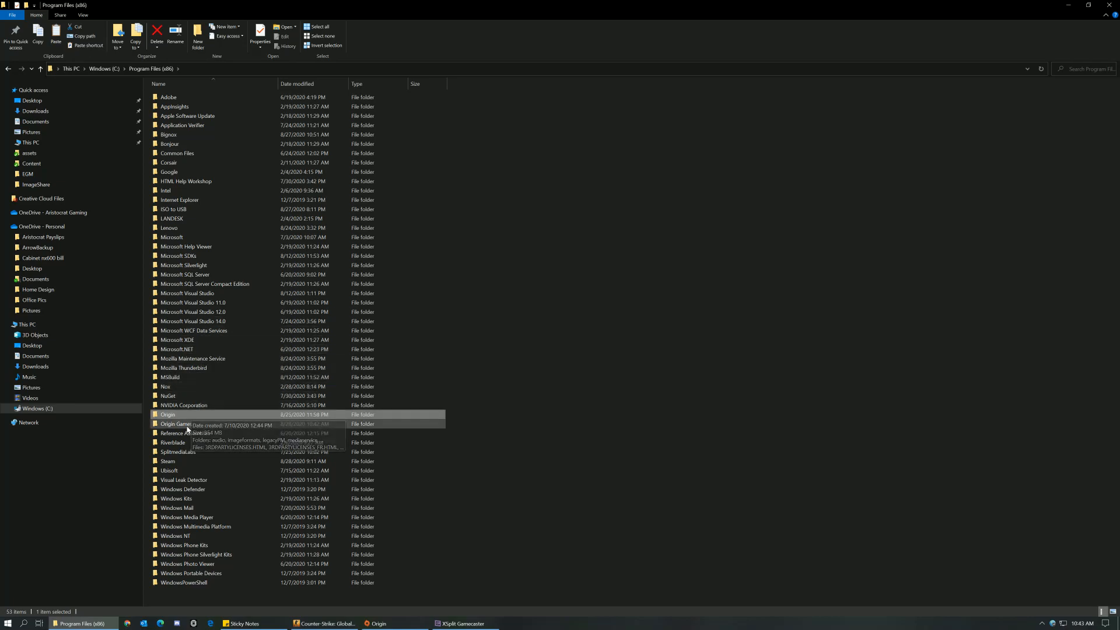
{"action": "double_click", "coordinate": [176, 423]}
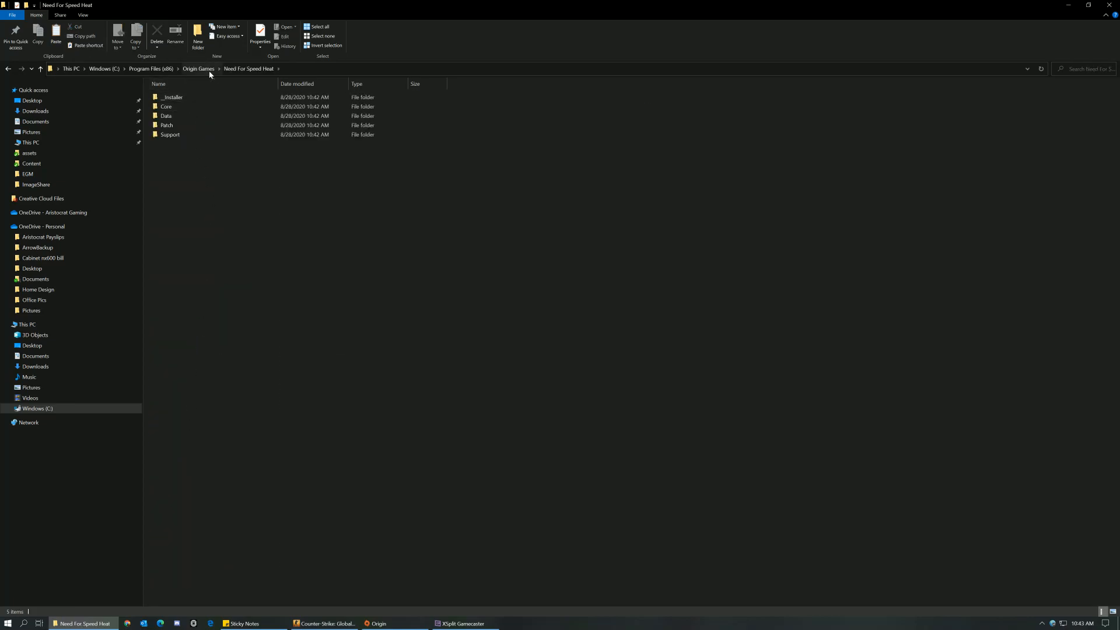
{"action": "left_click", "coordinate": [197, 69]}
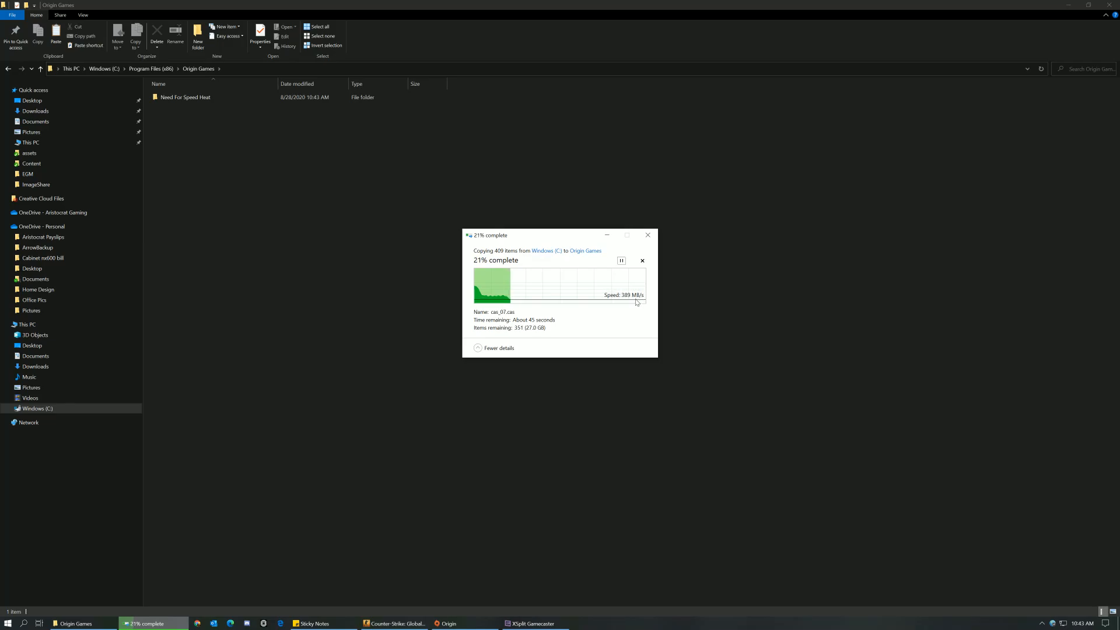
{"action": "mouse_move", "coordinate": [621, 260]}
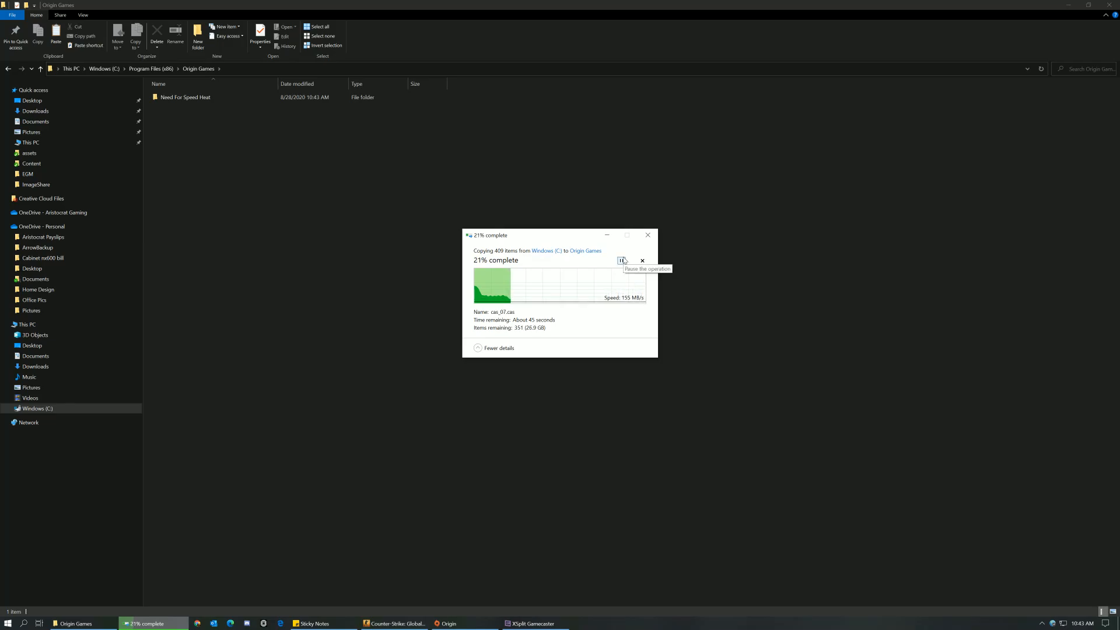
{"action": "mouse_move", "coordinate": [631, 317]}
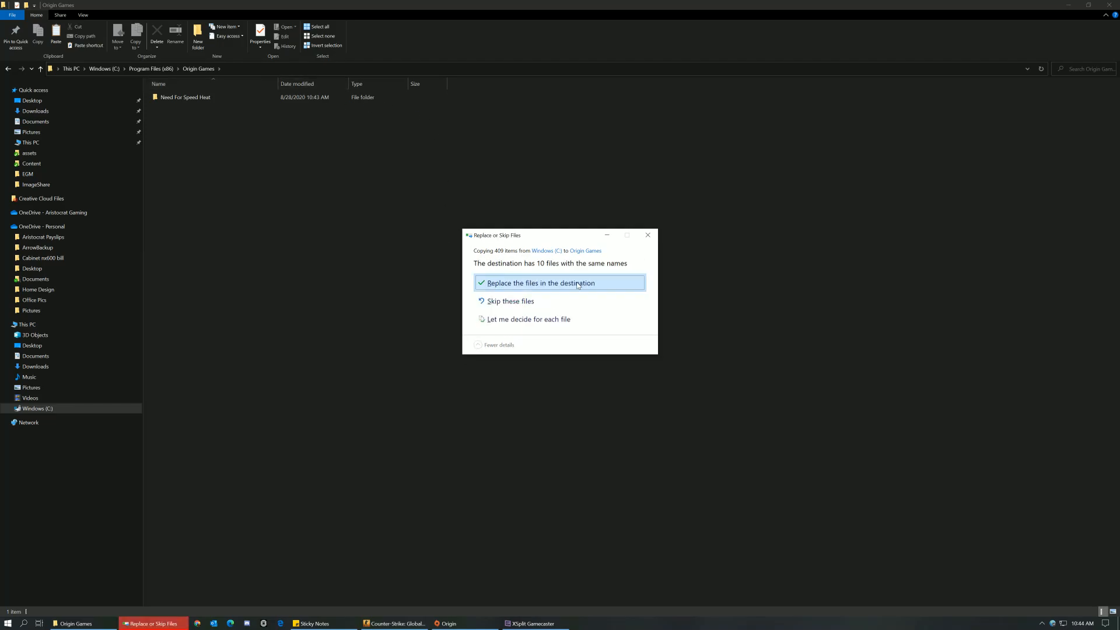
Replace the 10 same-named files in Origin Games with the backup copies.
{"action": "left_click", "coordinate": [536, 282]}
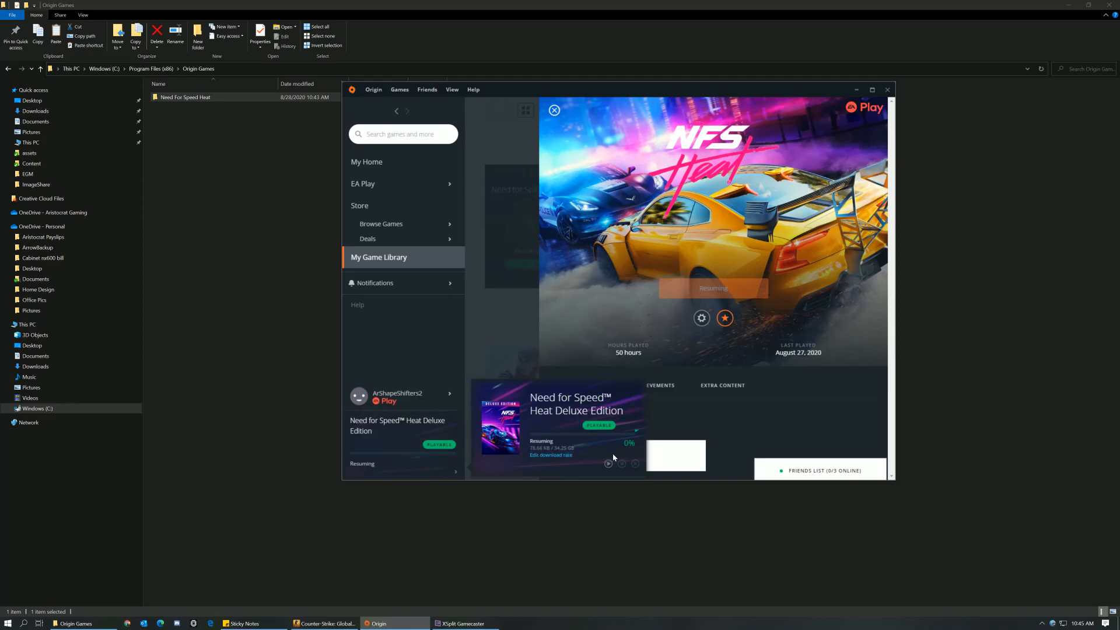
{"action": "mouse_move", "coordinate": [545, 443]}
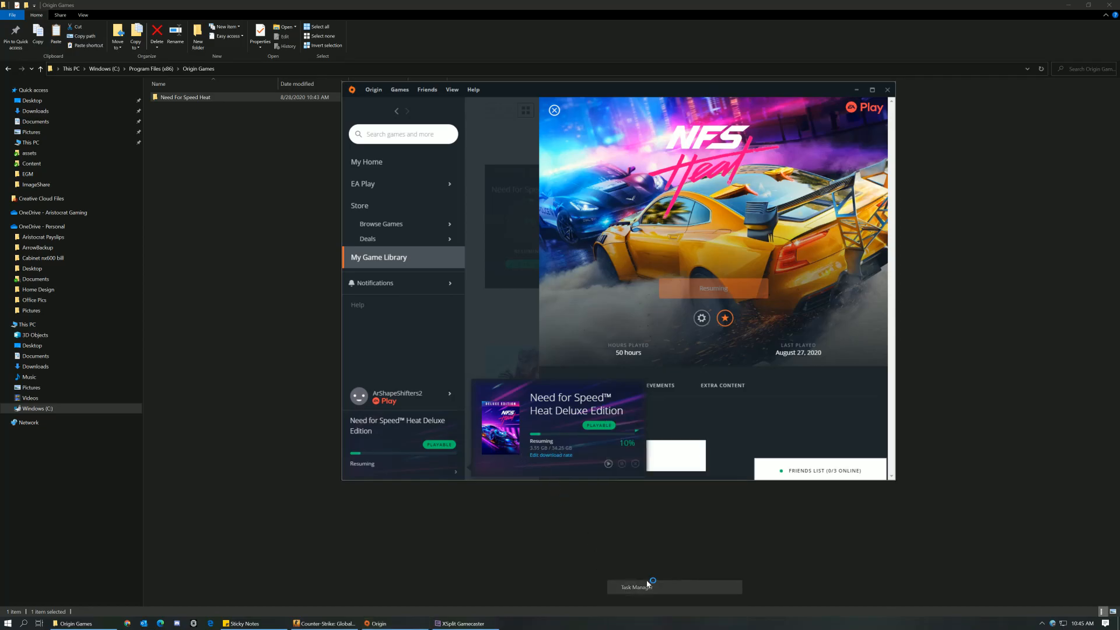
{"action": "left_click", "coordinate": [650, 586]}
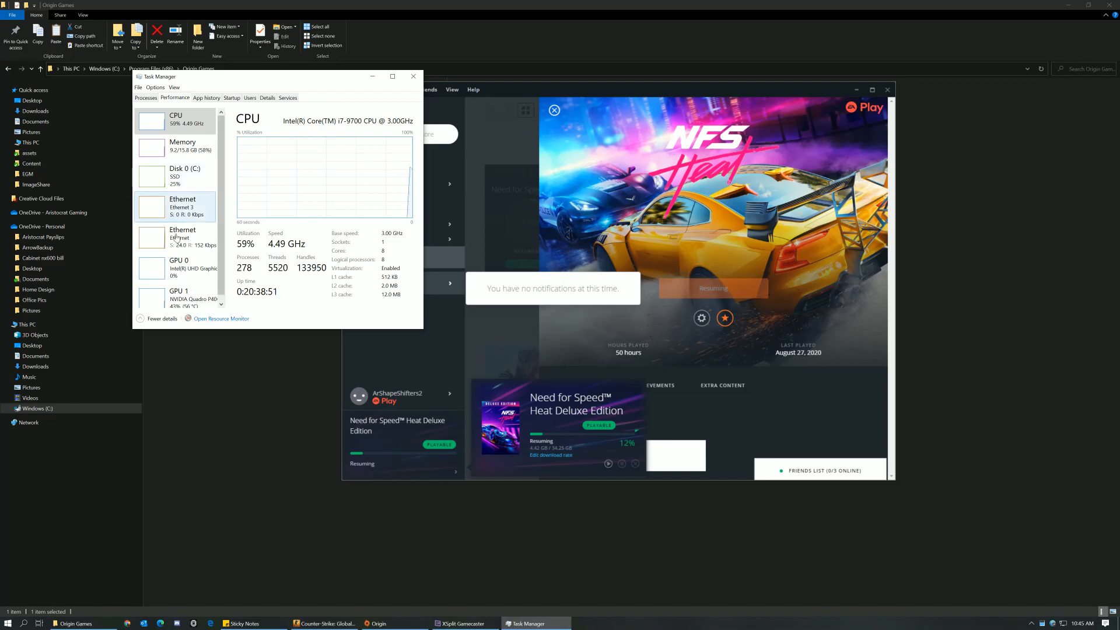
{"action": "left_click", "coordinate": [182, 237]}
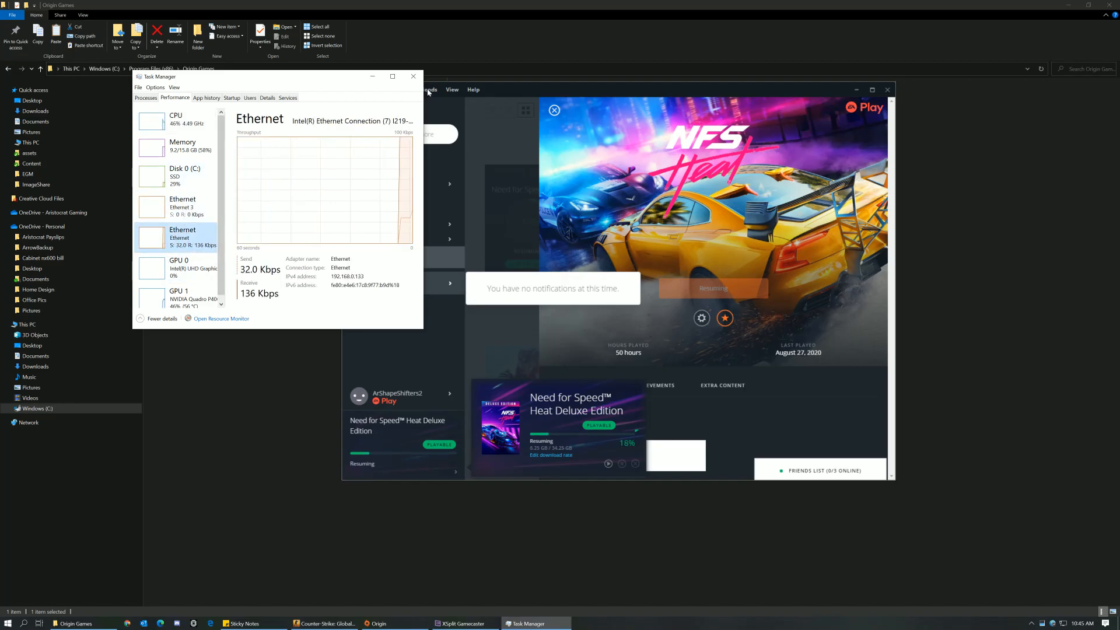
{"action": "left_click", "coordinate": [182, 208]}
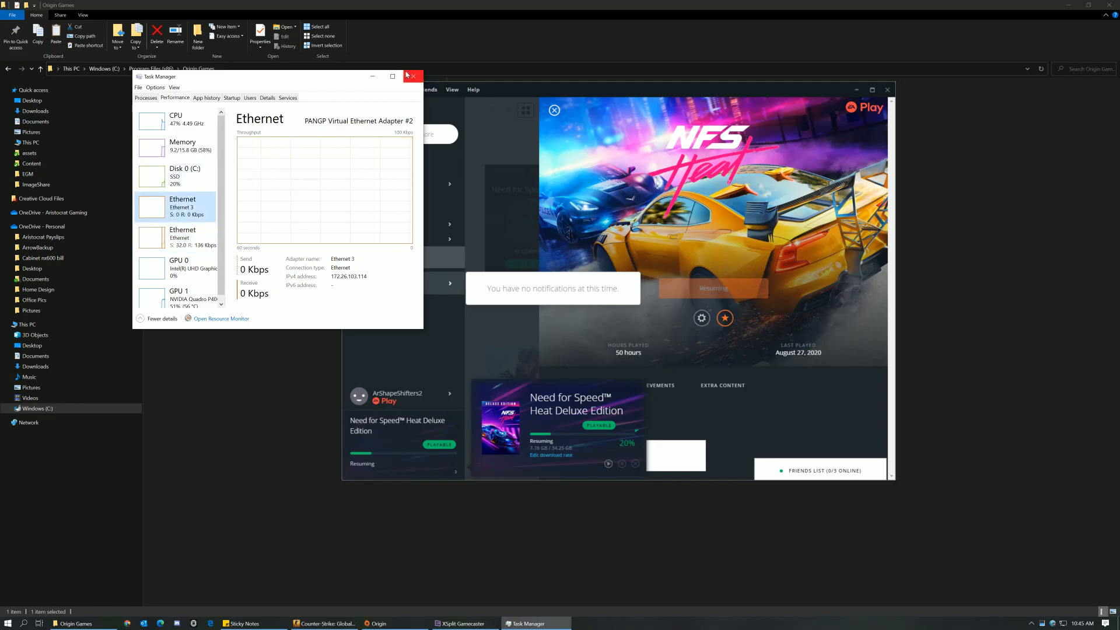
{"action": "left_click", "coordinate": [413, 77]}
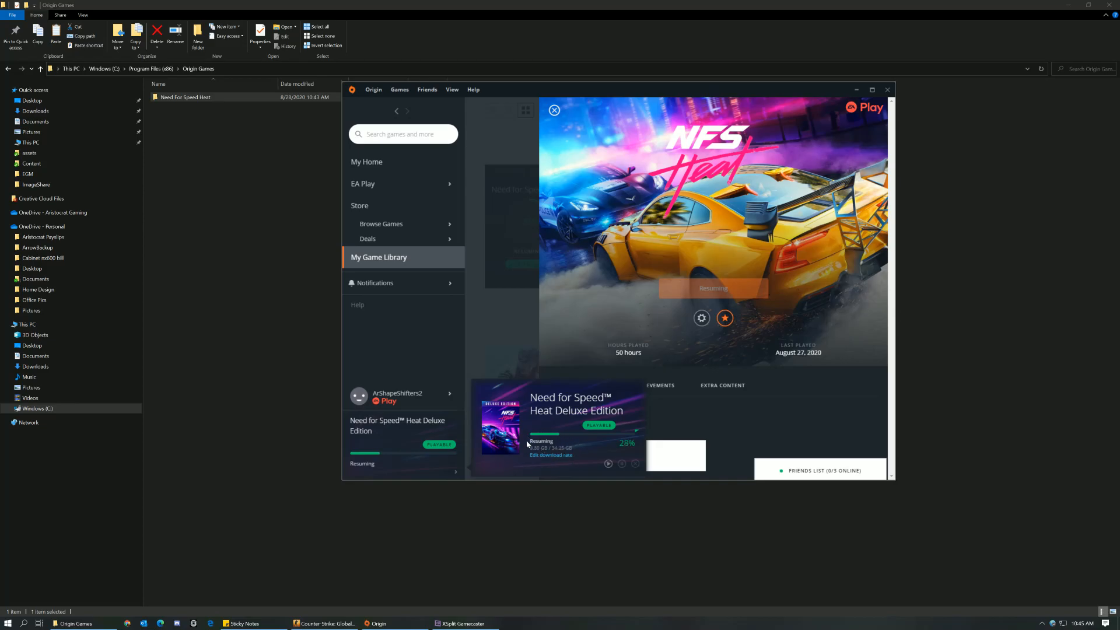
{"action": "mouse_move", "coordinate": [581, 448]}
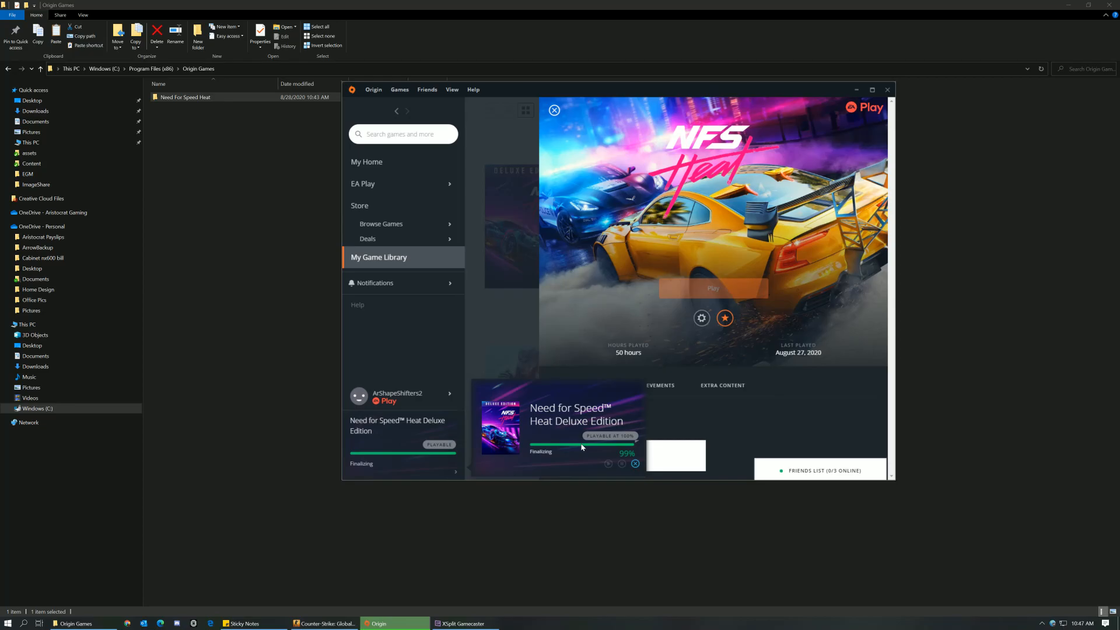
{"action": "mouse_move", "coordinate": [667, 291]}
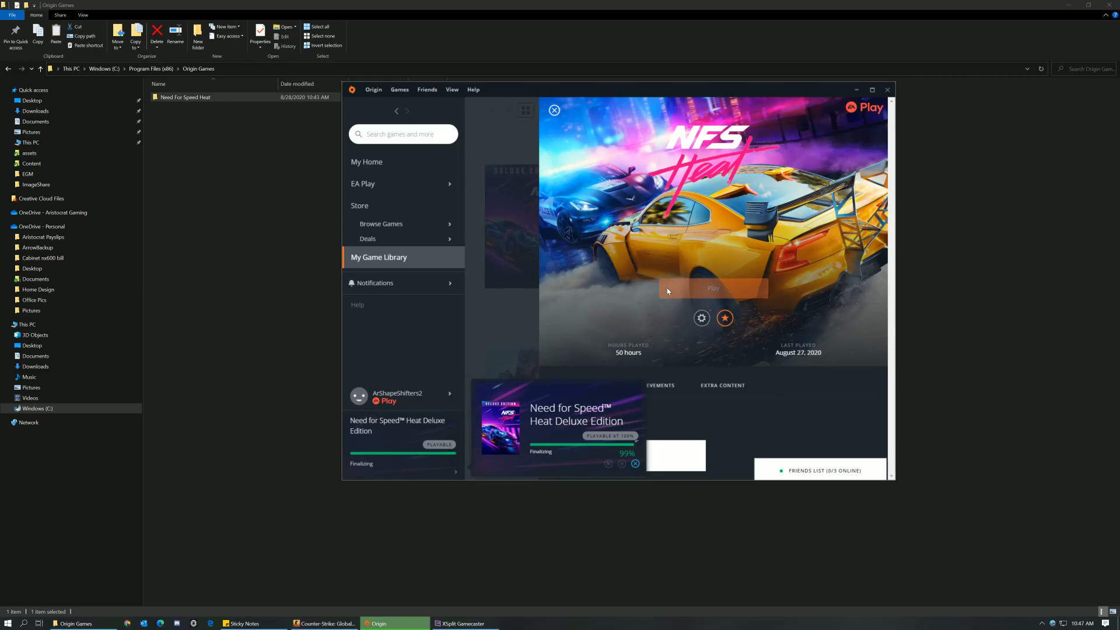
{"action": "mouse_move", "coordinate": [376, 443]}
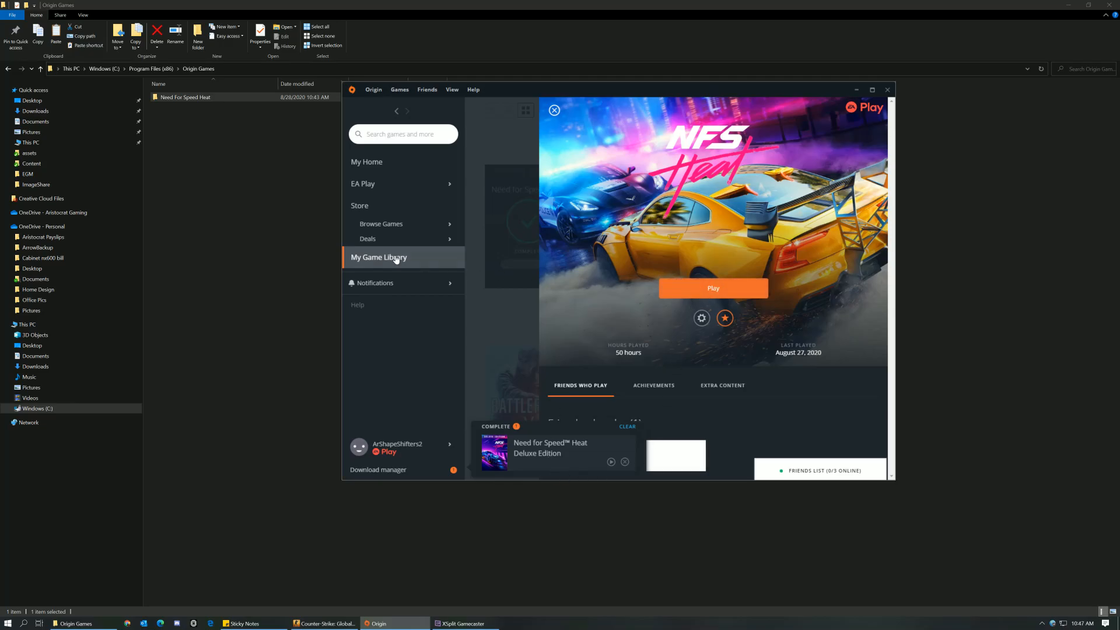
Return to My Game Library and reopen the Need for Speed Heat page showing Play available.
{"action": "left_click", "coordinate": [378, 257]}
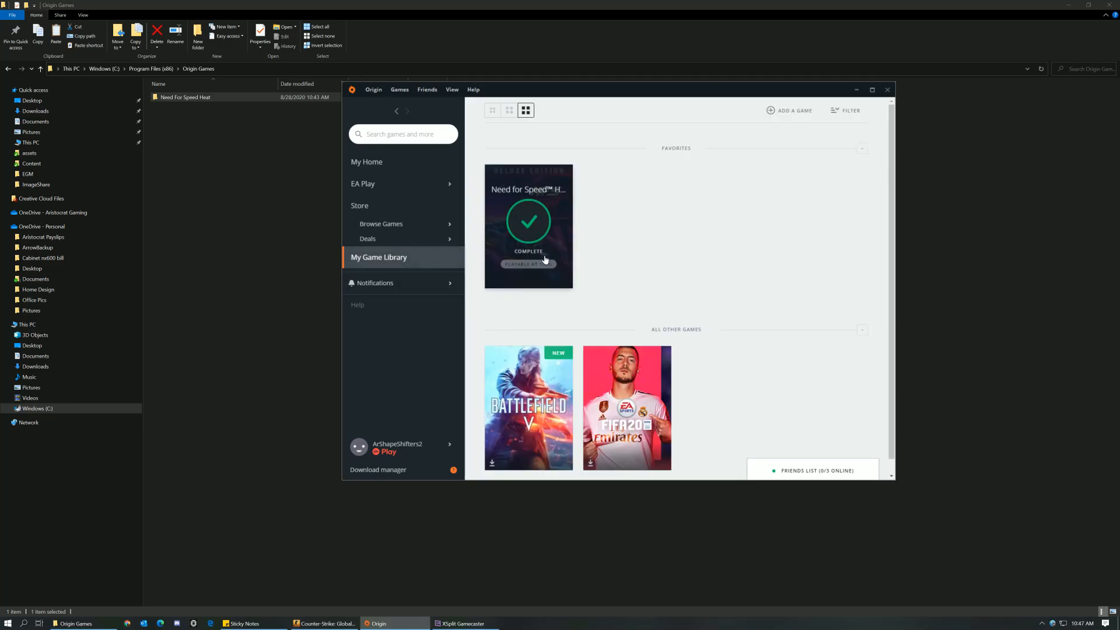
{"action": "left_click", "coordinate": [528, 227]}
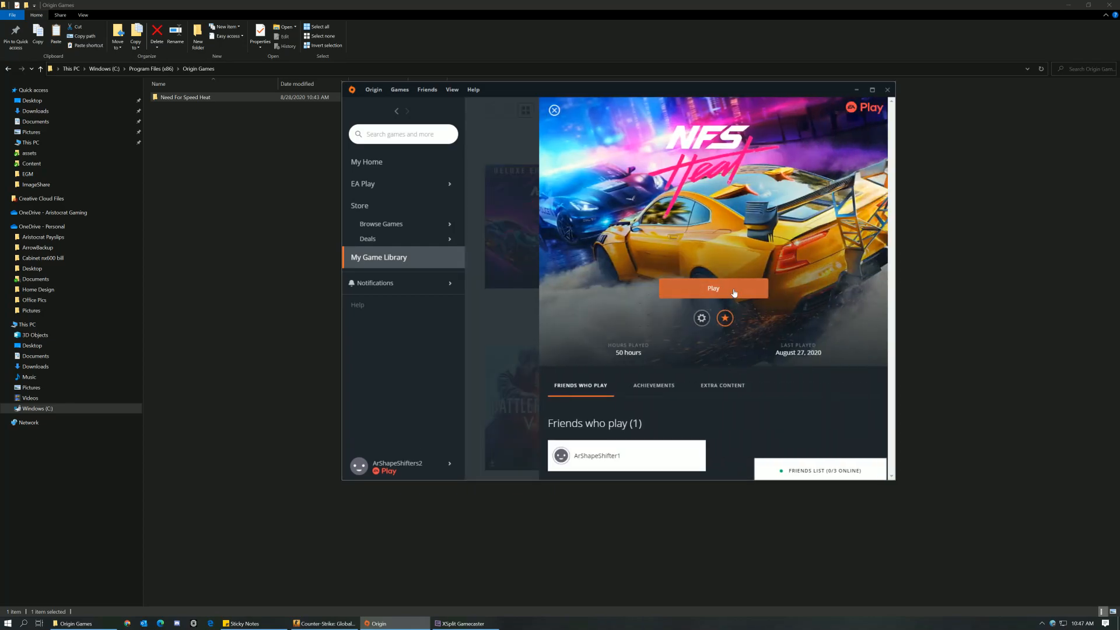
{"action": "mouse_move", "coordinate": [507, 308]}
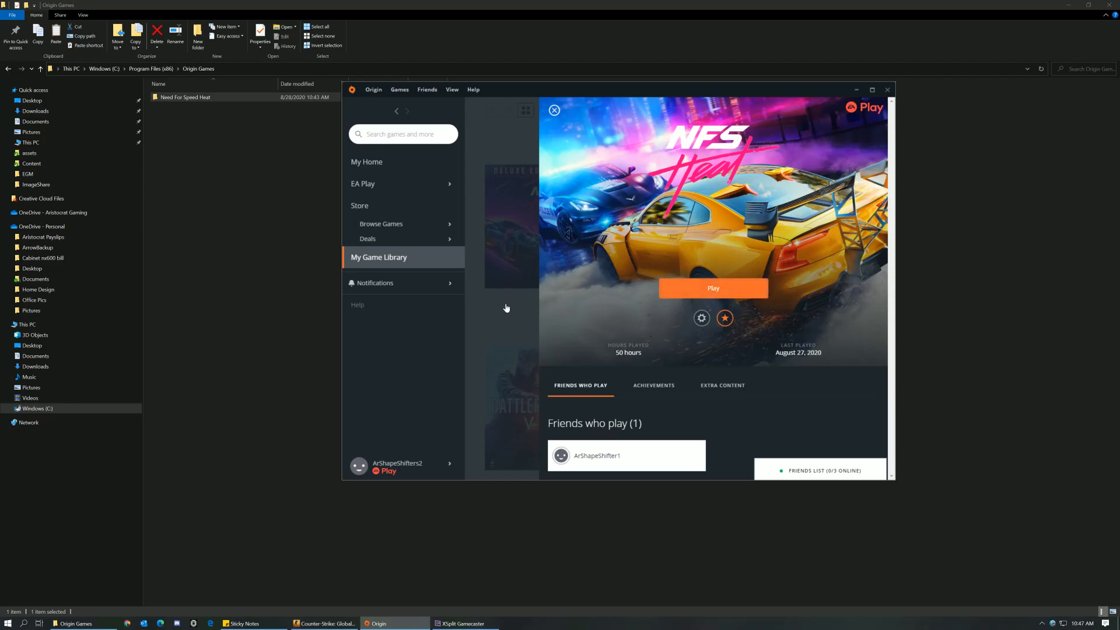